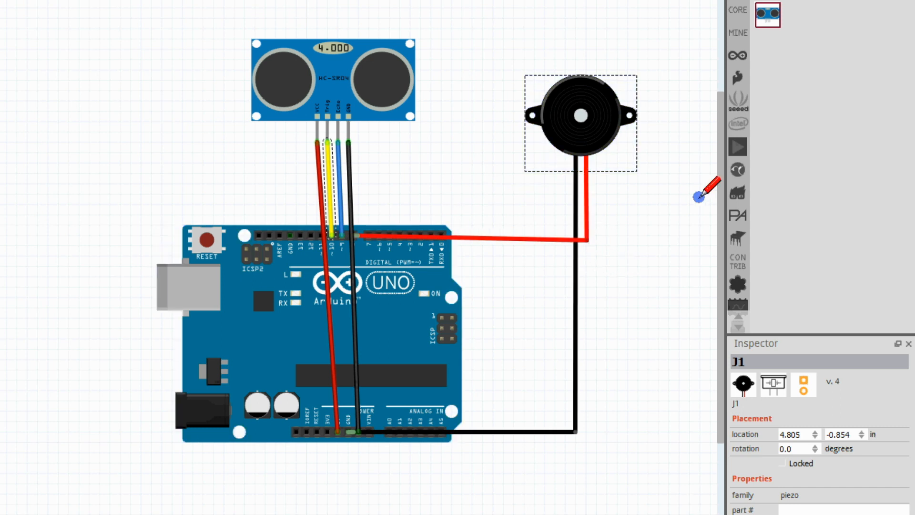
mouse_move(545, 392)
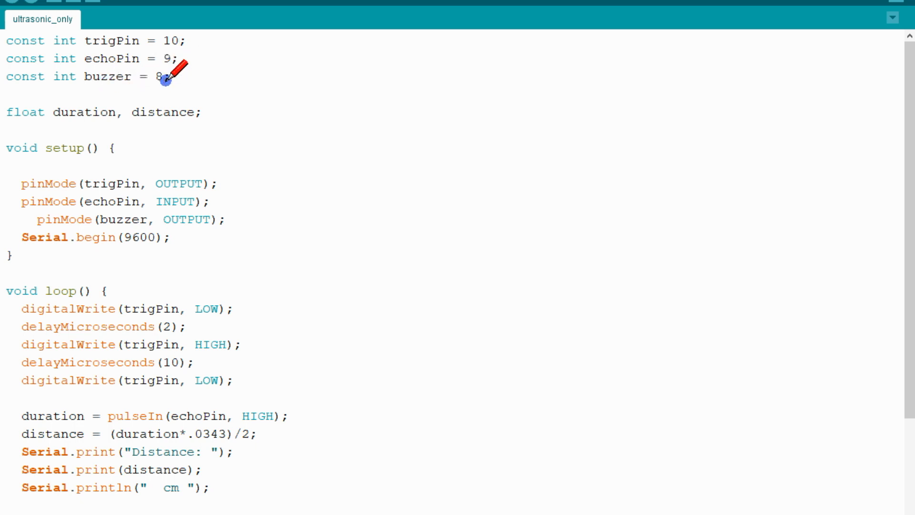
mouse_move(239, 288)
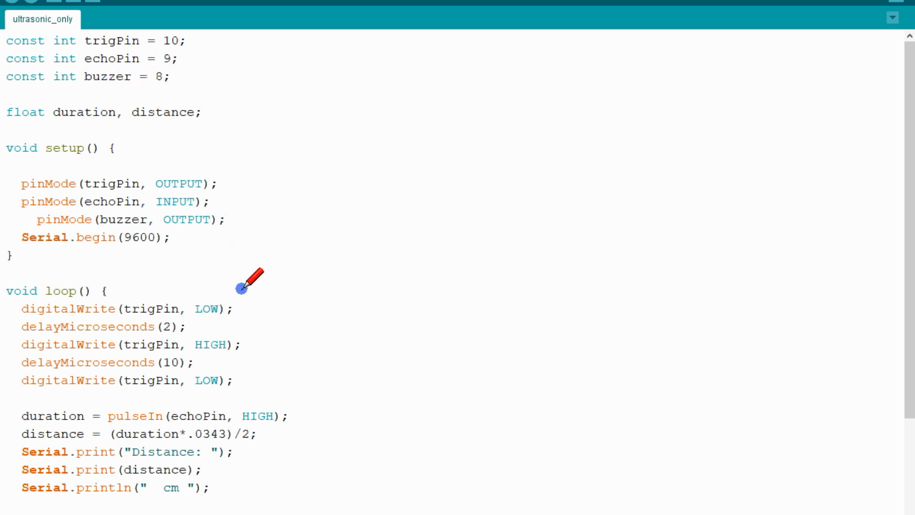
mouse_move(226, 308)
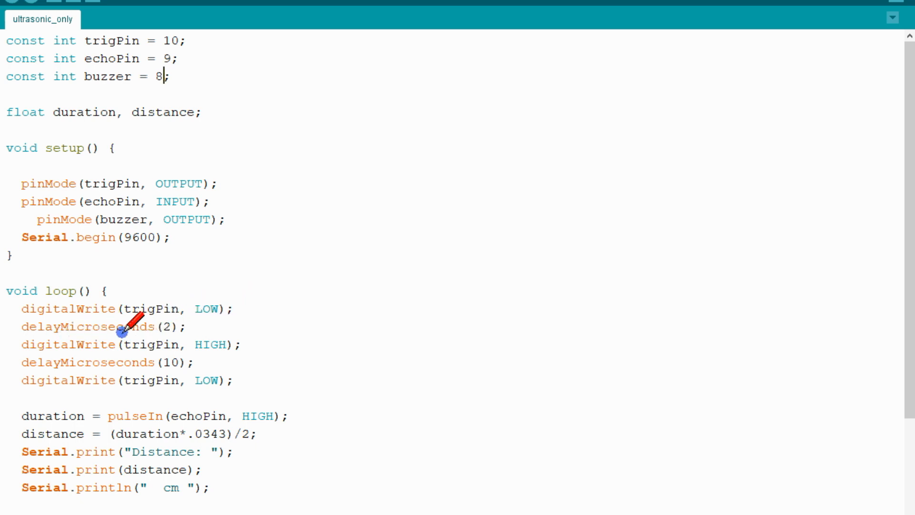
mouse_move(197, 345)
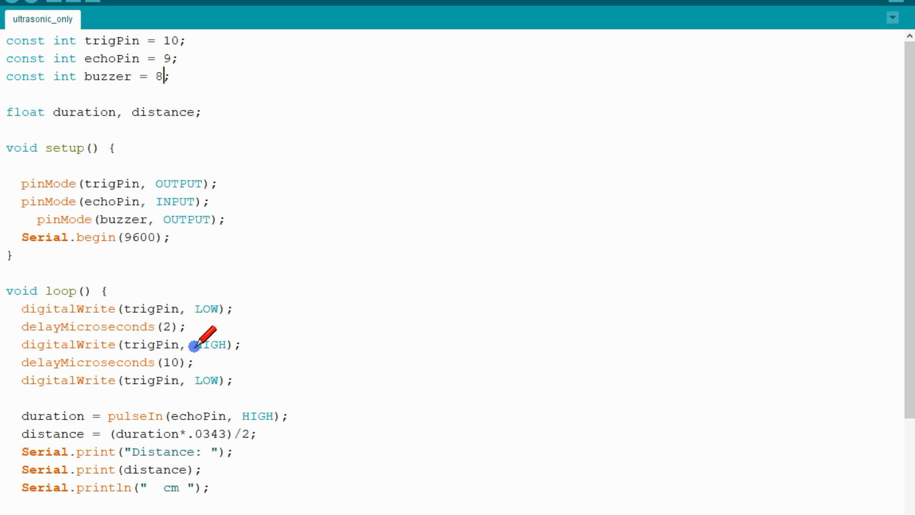
Step: Upload the sketch and watch live Distance readings in centimetres in the COM3 Serial Monitor
scroll(down, 3)
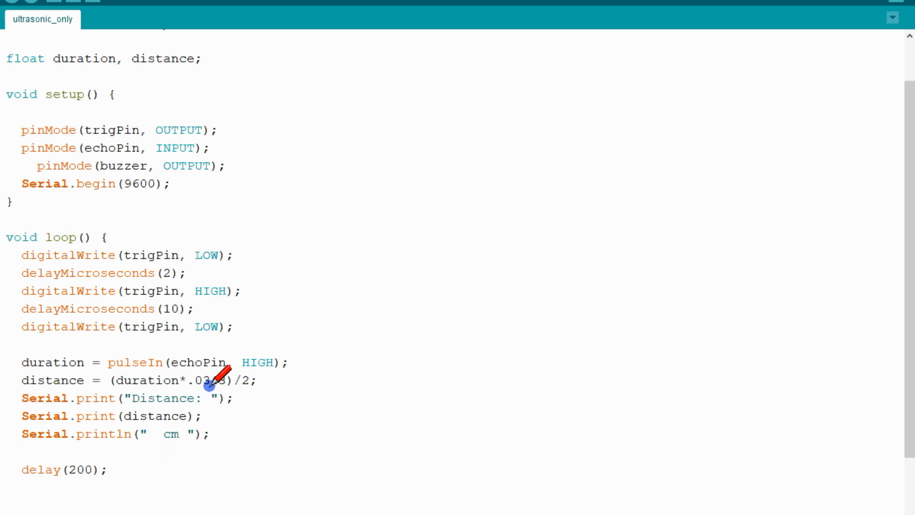
scroll(down, 3)
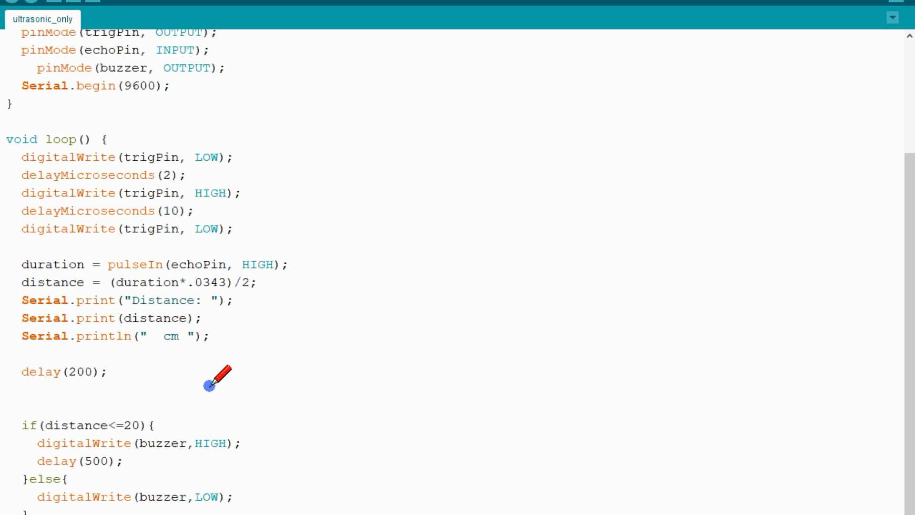
scroll(up, 3)
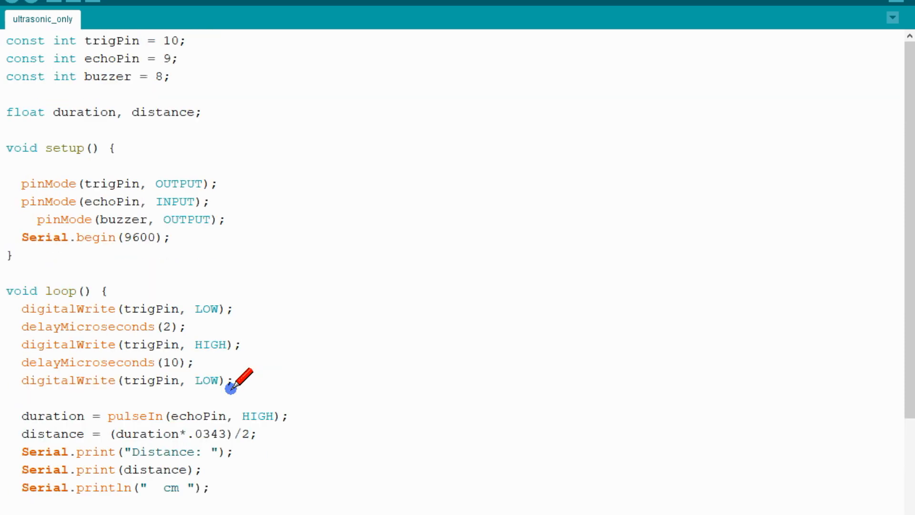
mouse_move(44, 68)
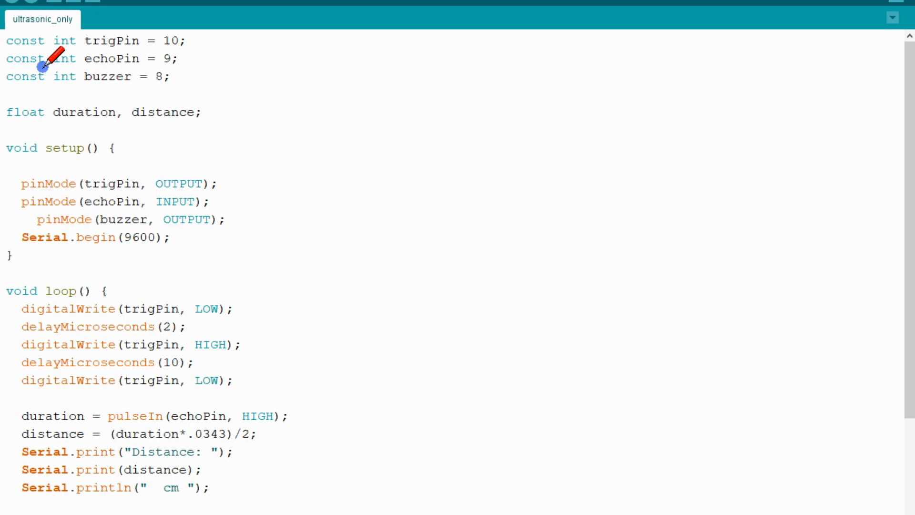
click(897, 43)
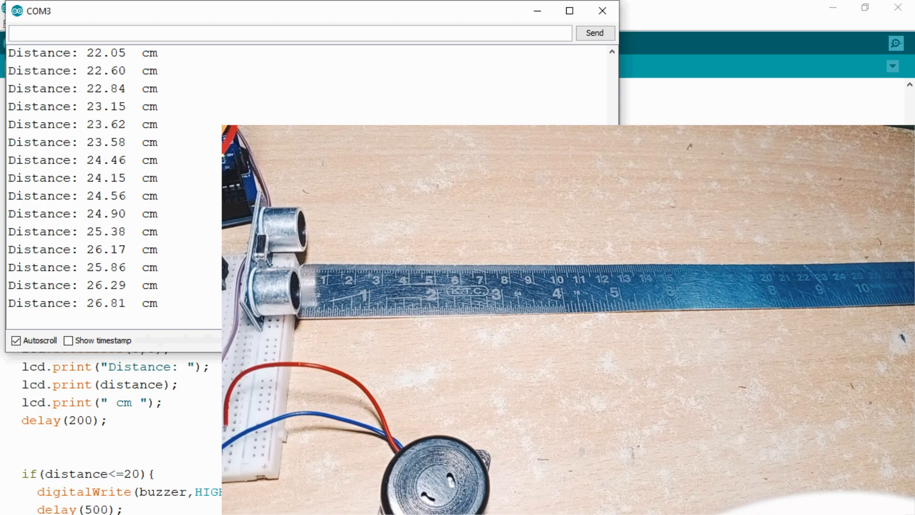
click(602, 10)
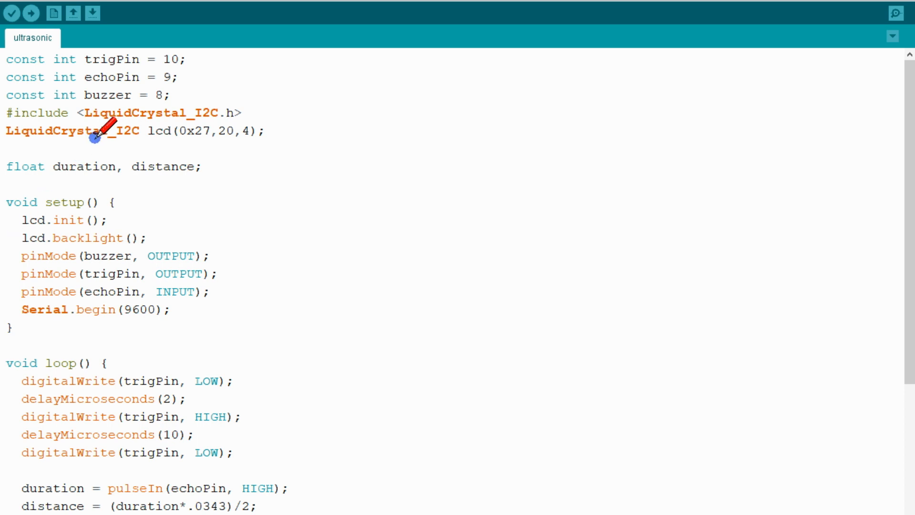
Step: Switch to the ultrasonic sketch and highlight the LiquidCrystal_I2C include and lcd declaration lines
double_click(167, 77)
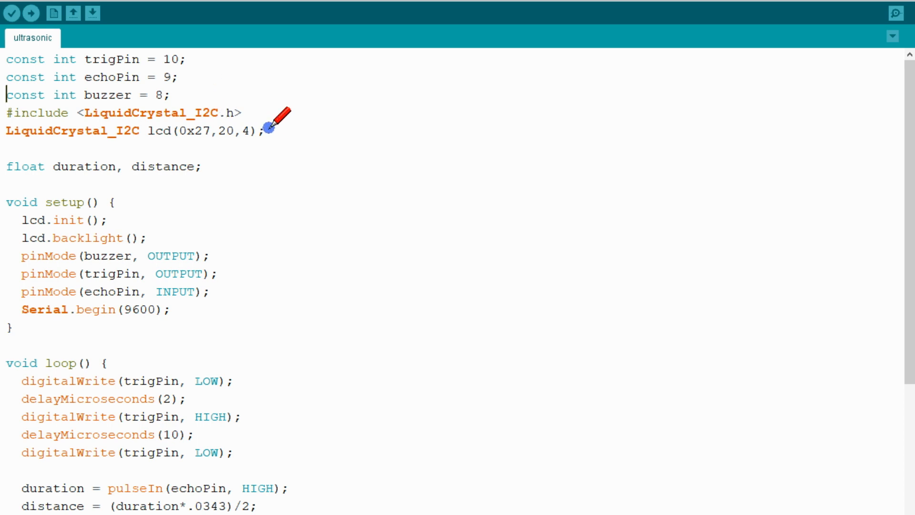
drag(270, 131, 5, 113)
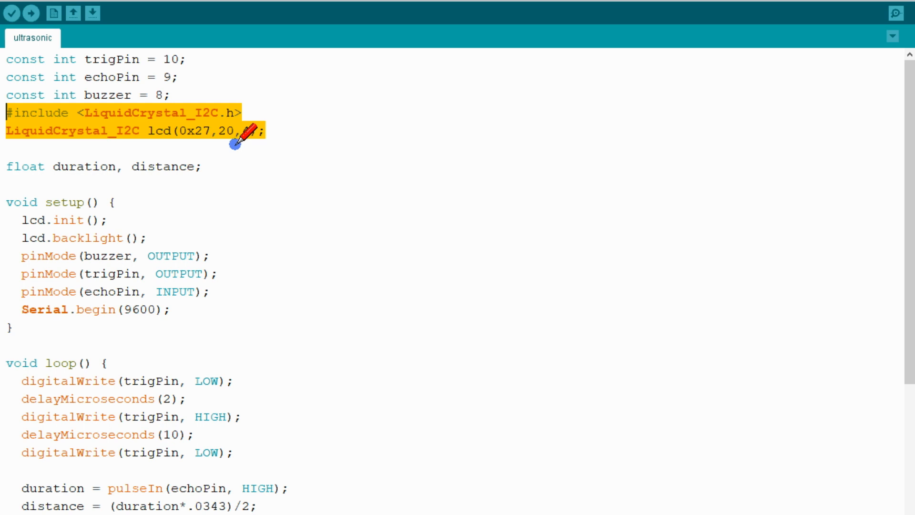
scroll(down, 3)
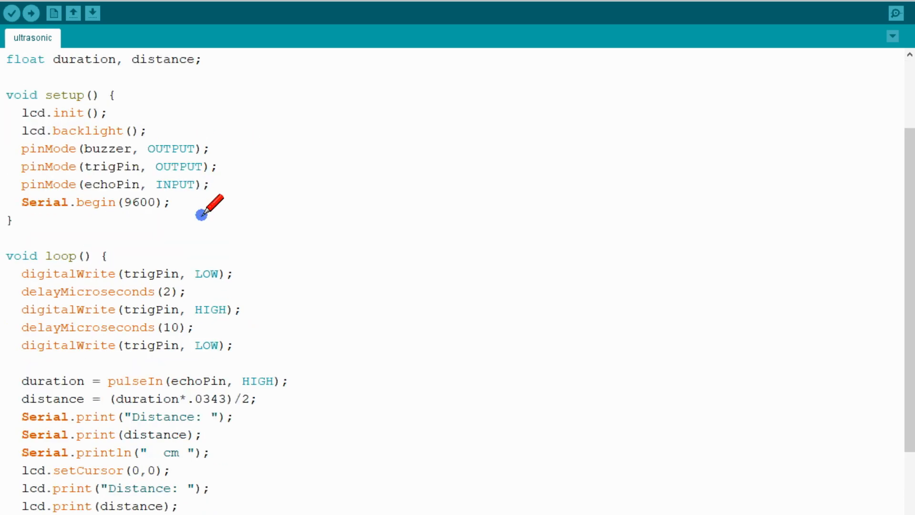
mouse_move(52, 144)
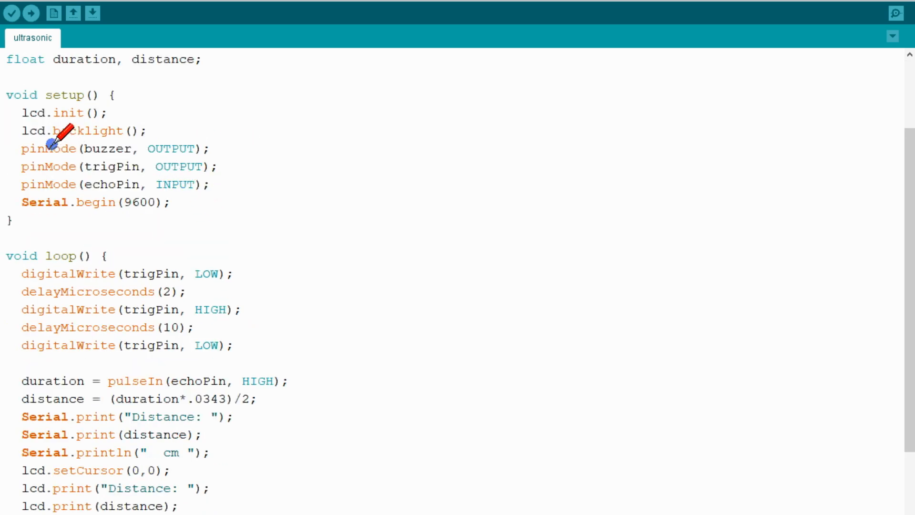